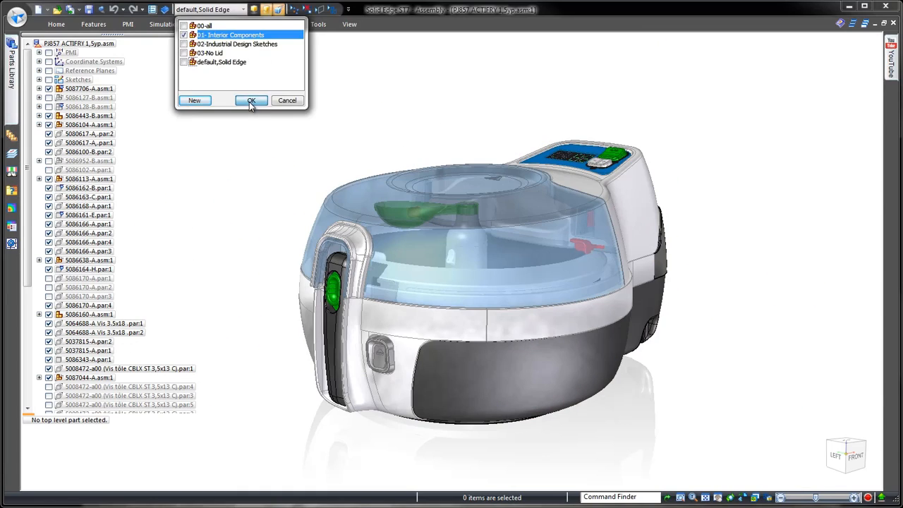
# Apply the 01-Interior Components display configuration to the fryer assembly.
pyautogui.click(251, 101)
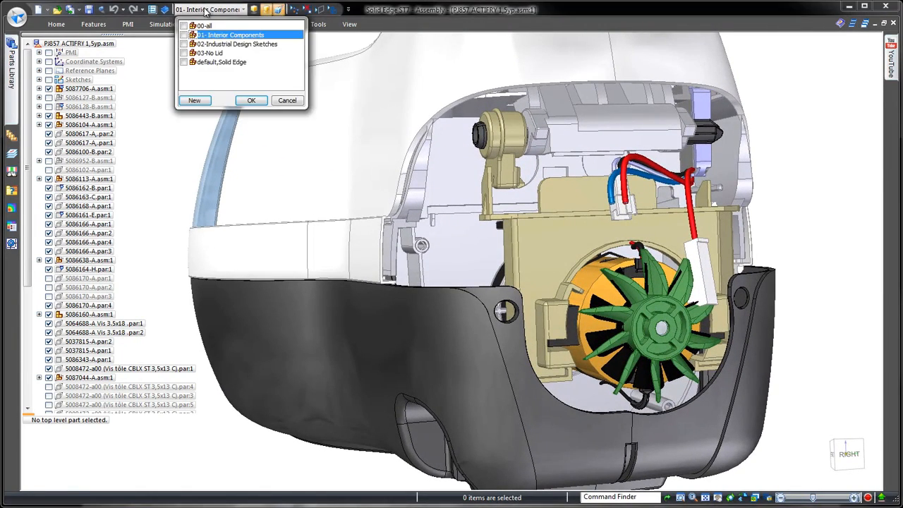
pyautogui.click(251, 101)
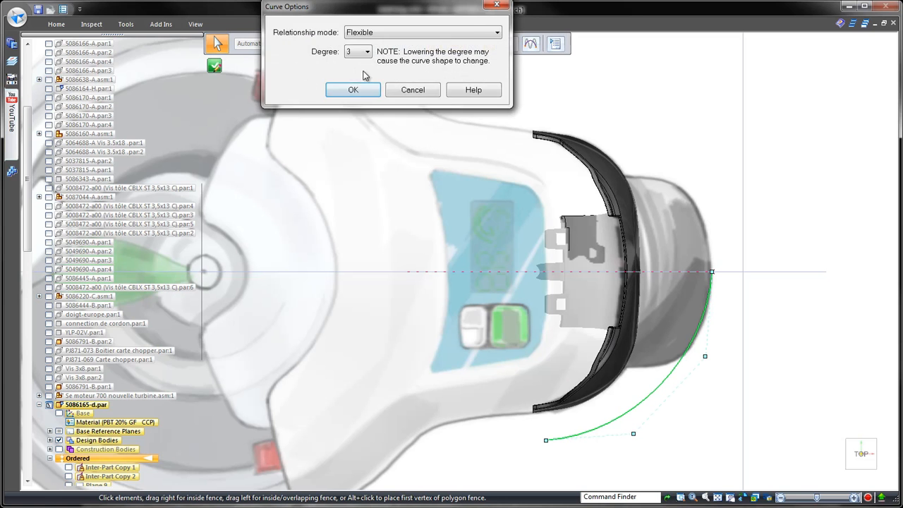
# Make the curve flexible degree 3 and drag its edit points to reshape the rear casing profile.
pyautogui.click(352, 90)
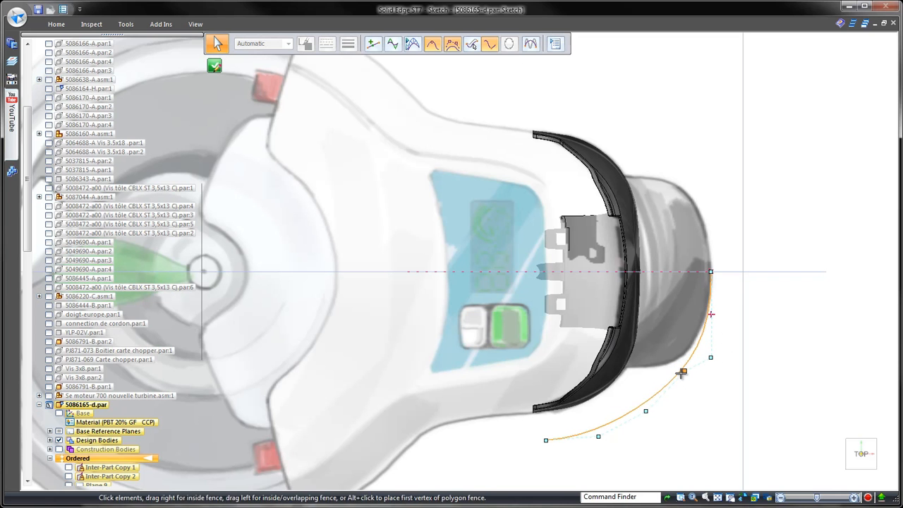
pyautogui.moveTo(680, 372); pyautogui.dragTo(599, 429)
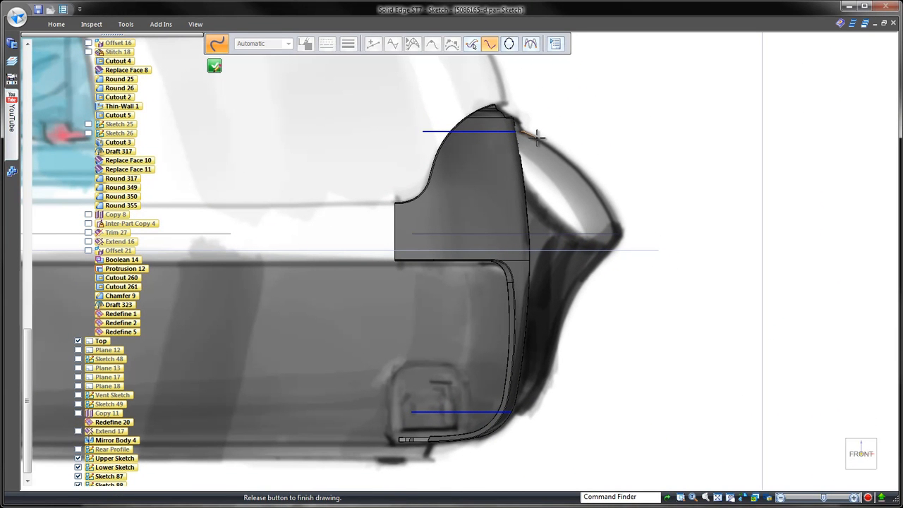
# Draw the rear panel's side profile curve spanning the upper and lower sketch lines.
pyautogui.moveTo(536, 138); pyautogui.dragTo(553, 370)
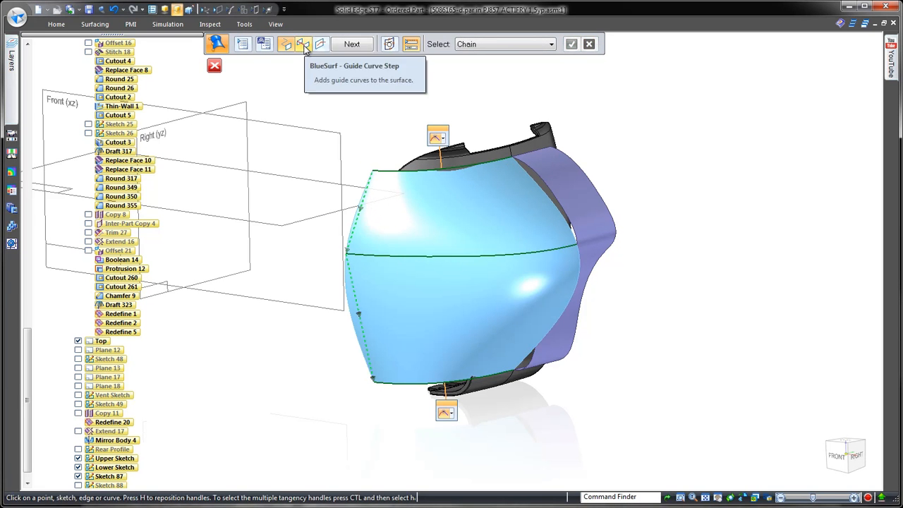
# Add the side profile as the BlueSurf guide curve, finish it and hide the construction curves.
pyautogui.click(303, 43)
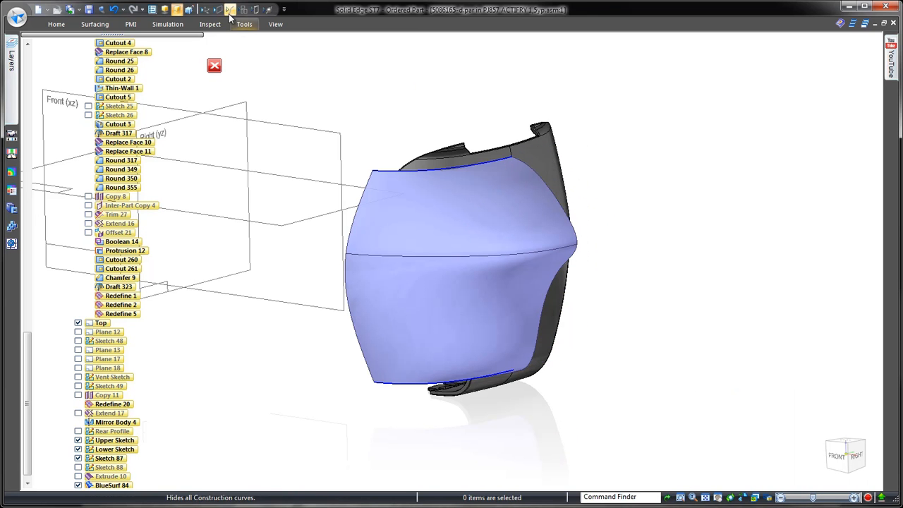
pyautogui.click(209, 22)
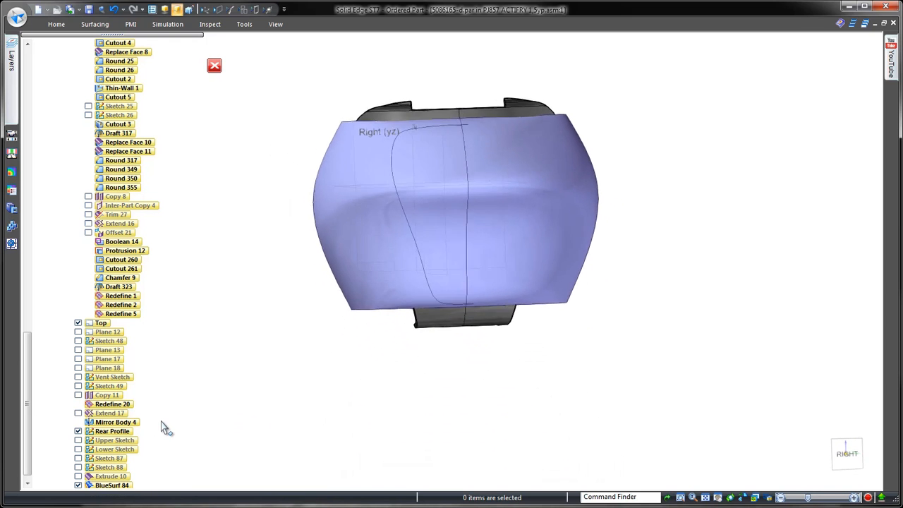
pyautogui.click(94, 24)
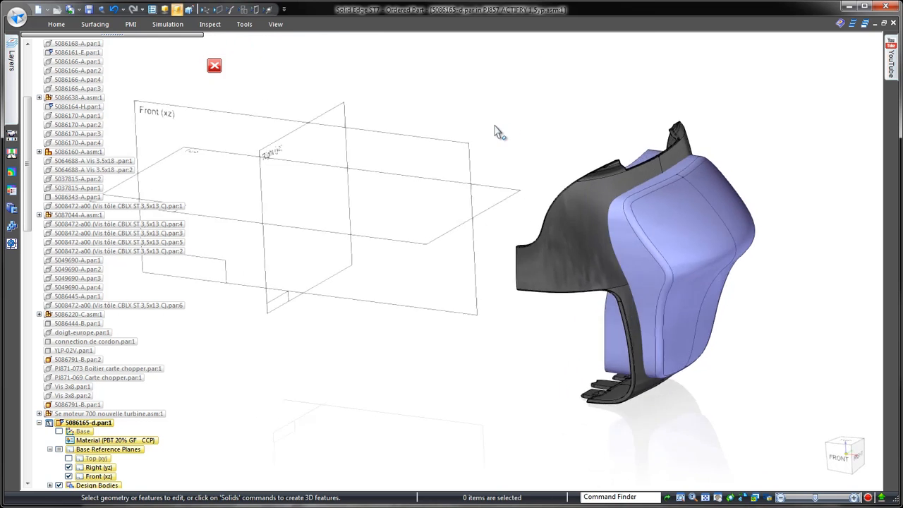
# Replace the panel face with the BlueSurf surface and round its edge chain at 1.00 mm.
pyautogui.click(94, 24)
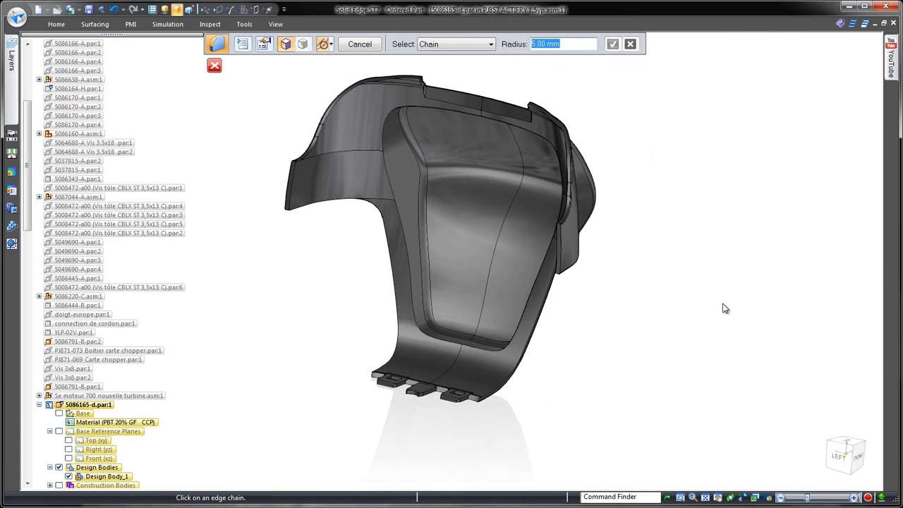
pyautogui.click(474, 356)
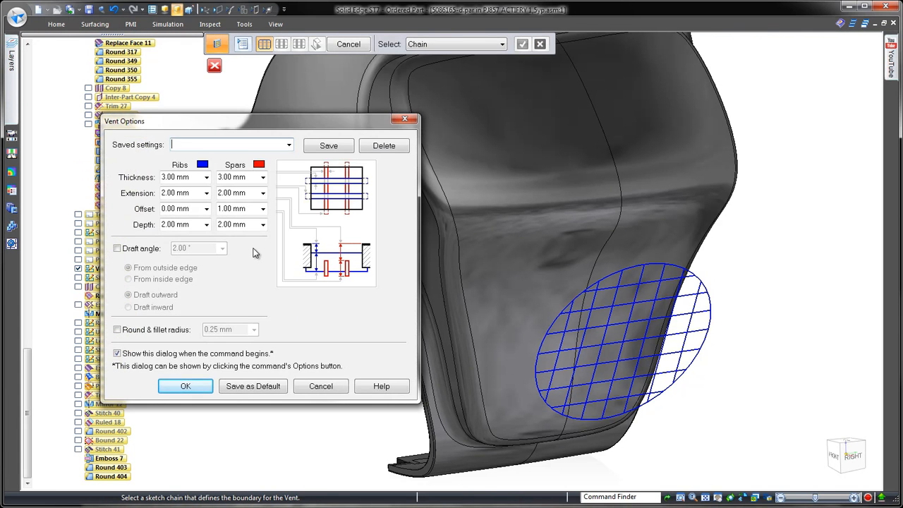
# Create the elliptical vent with the set rib and spar sizes, using the grid lines as ribs.
pyautogui.click(186, 386)
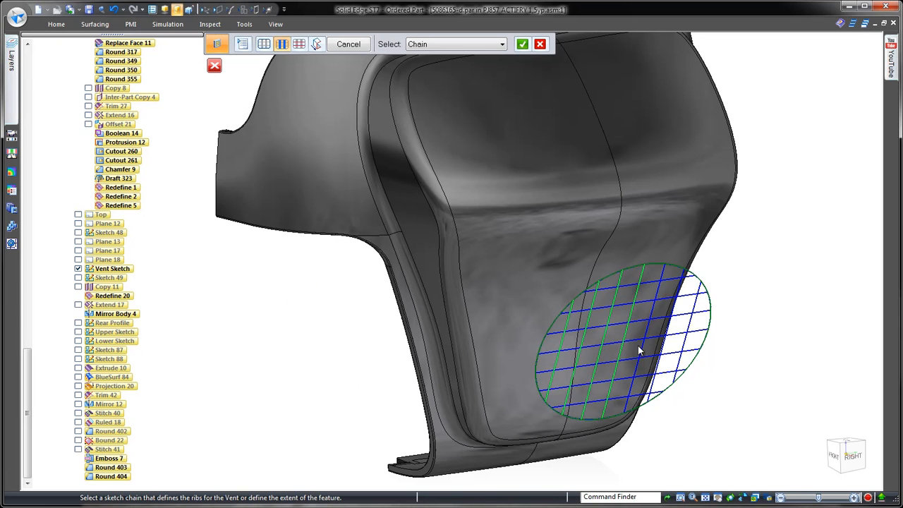
pyautogui.click(502, 44)
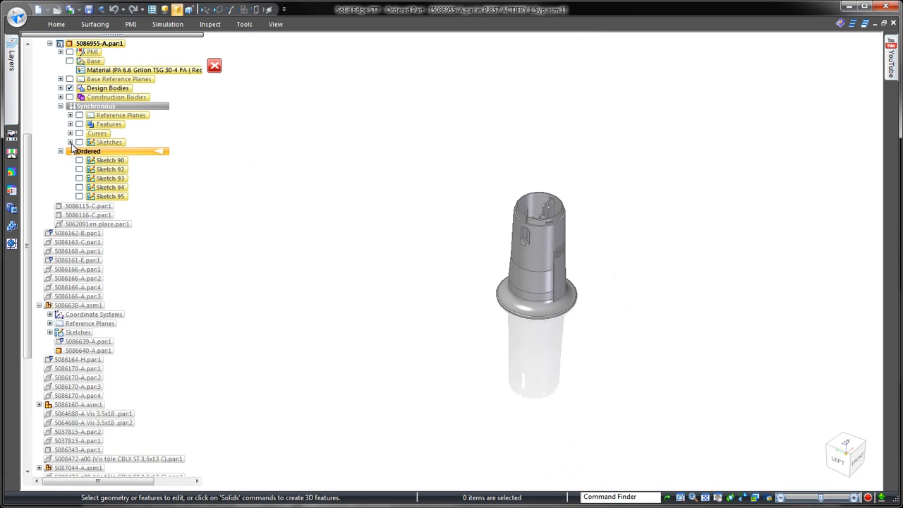
# Show the Paddle Profile and Paddle Step Profile sketches and loft the paddle arm through them.
pyautogui.click(70, 141)
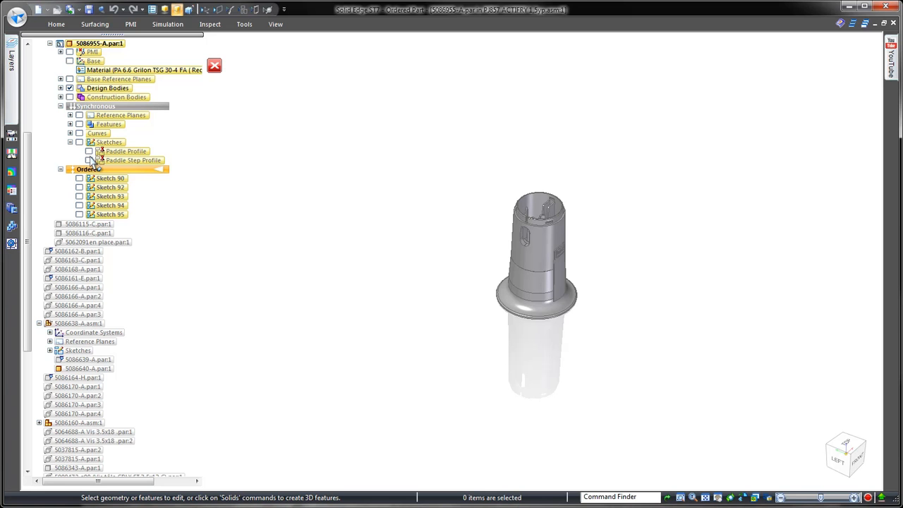
pyautogui.click(89, 151)
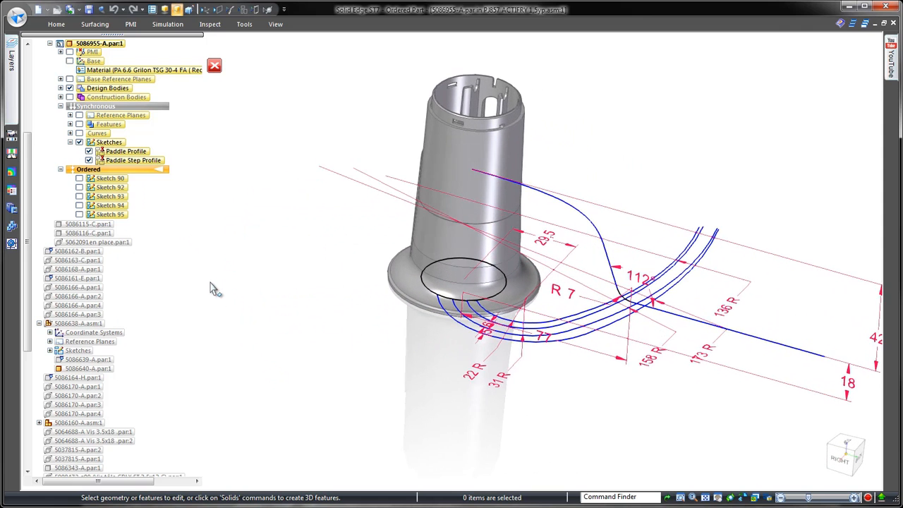
pyautogui.click(95, 24)
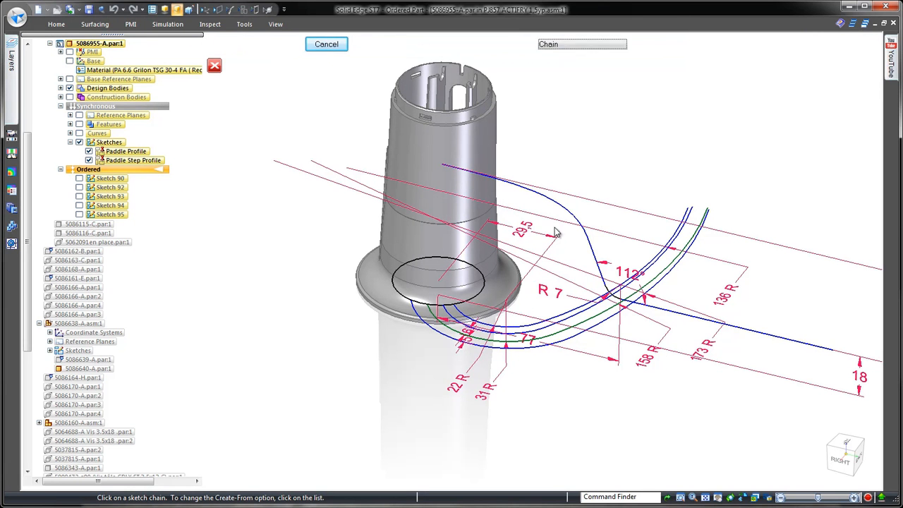
pyautogui.click(558, 232)
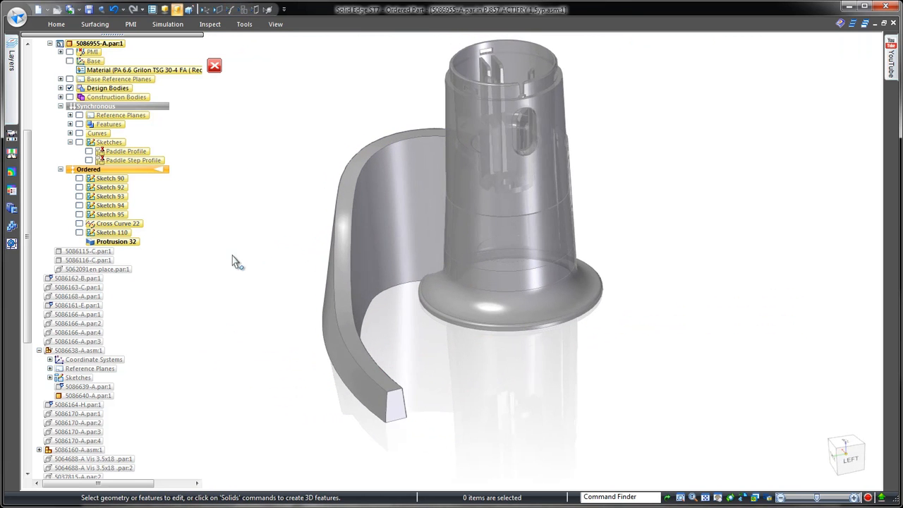
pyautogui.click(79, 186)
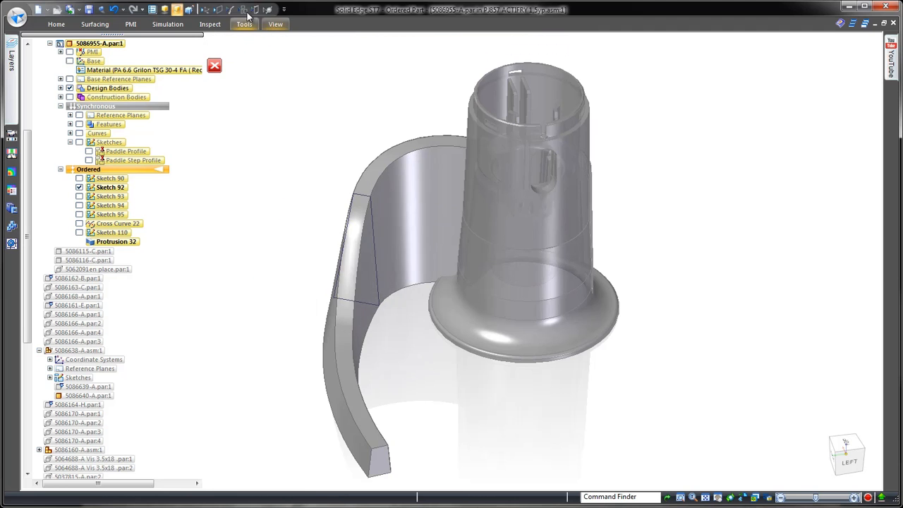
# Blend-round the paddle arm edges at 7 mm and replace the blade's top face.
pyautogui.click(243, 24)
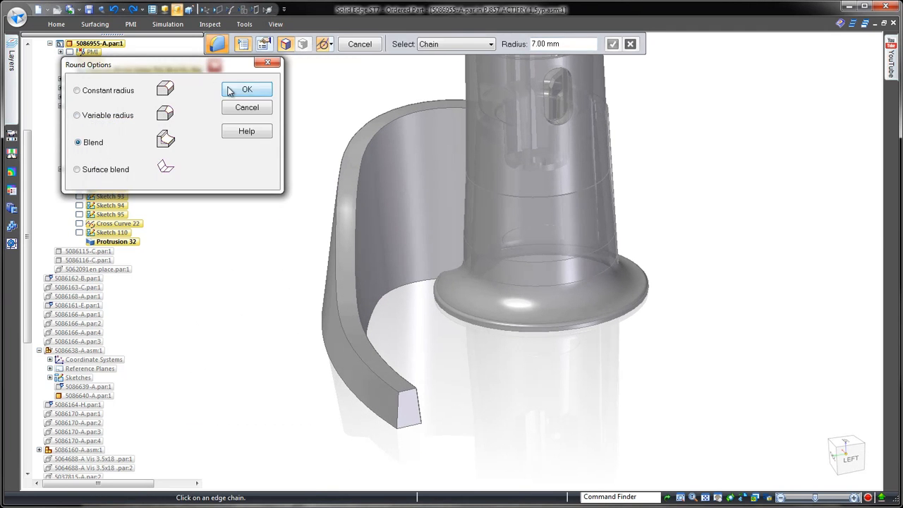
pyautogui.click(245, 89)
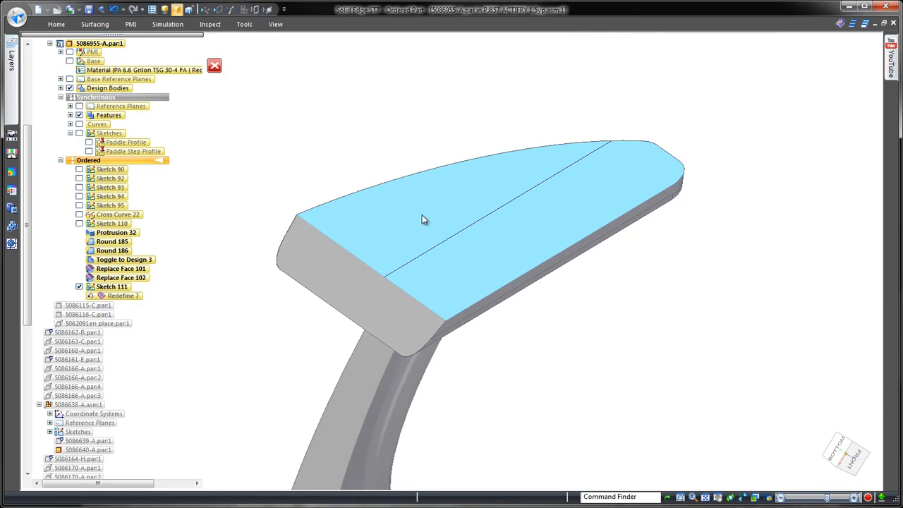
pyautogui.doubleClick(123, 296)
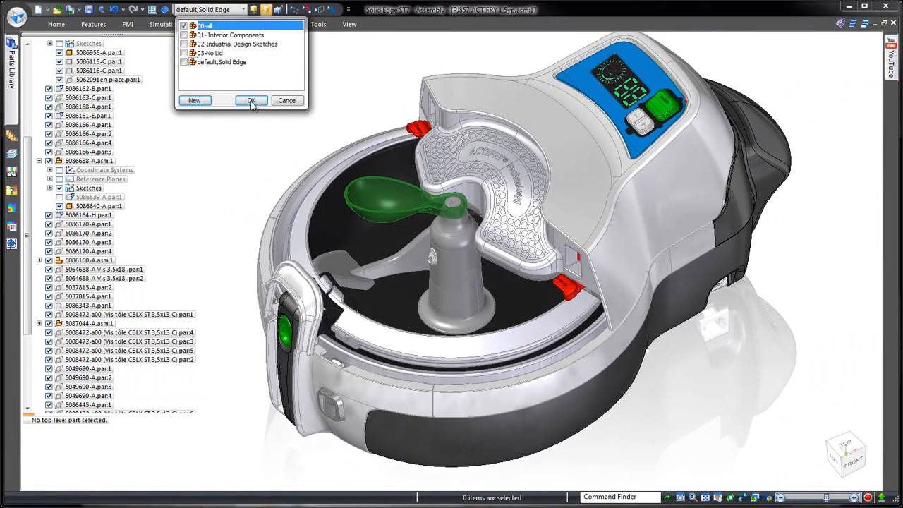
# Apply the 00-all display configuration to show every fryer component with the new paddle.
pyautogui.click(251, 100)
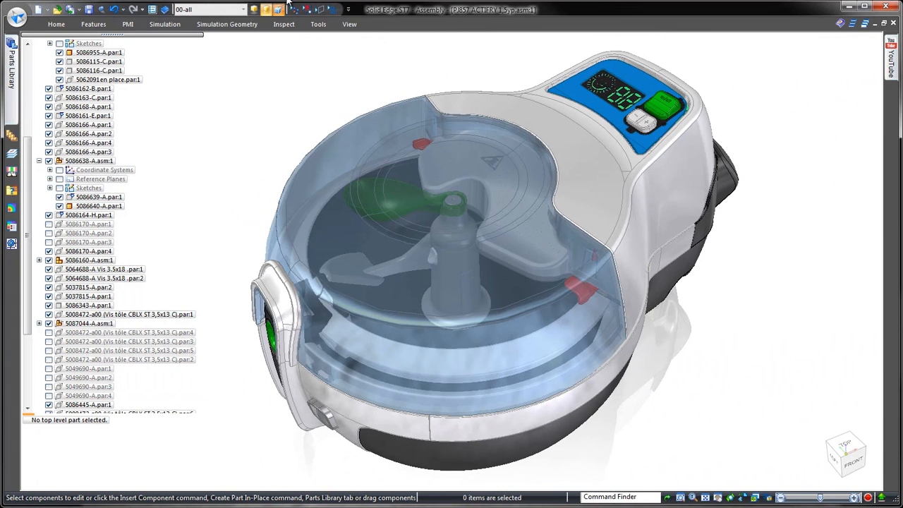